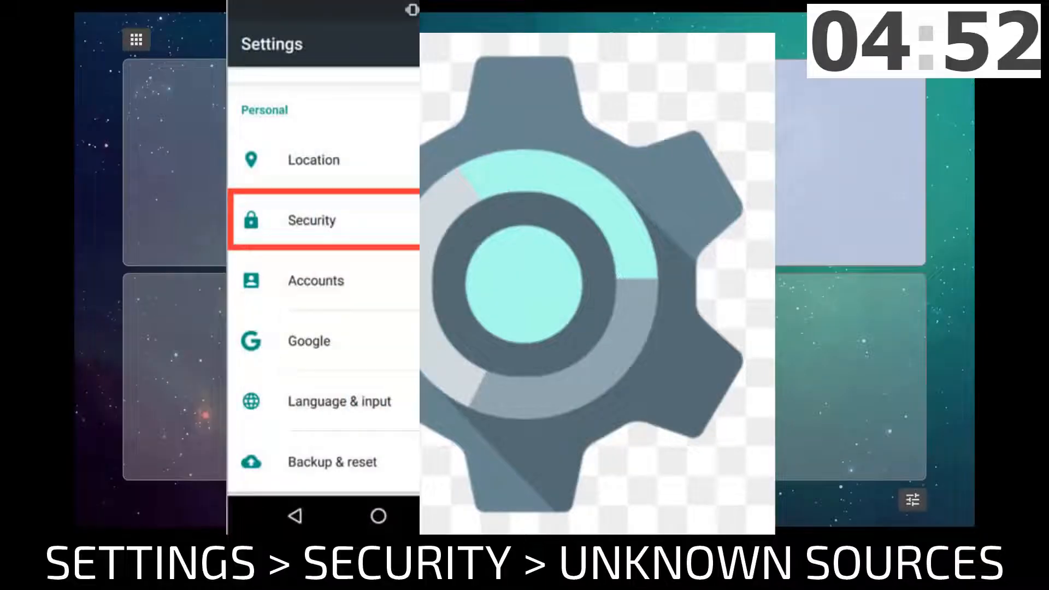
Leave Android Settings and return to the launcher home screen.
left_click(311, 219)
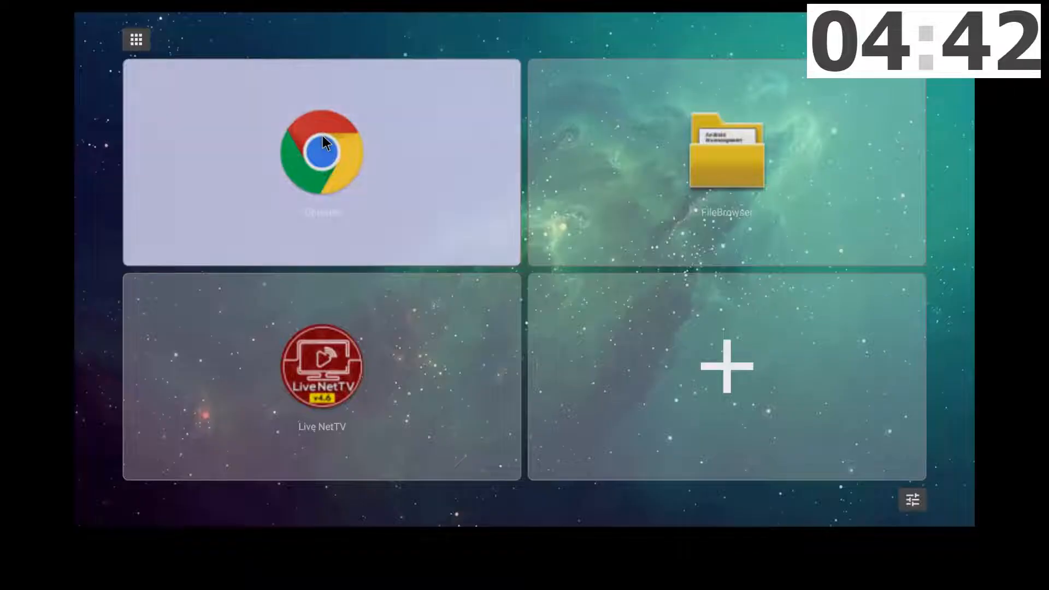
left_click(322, 154)
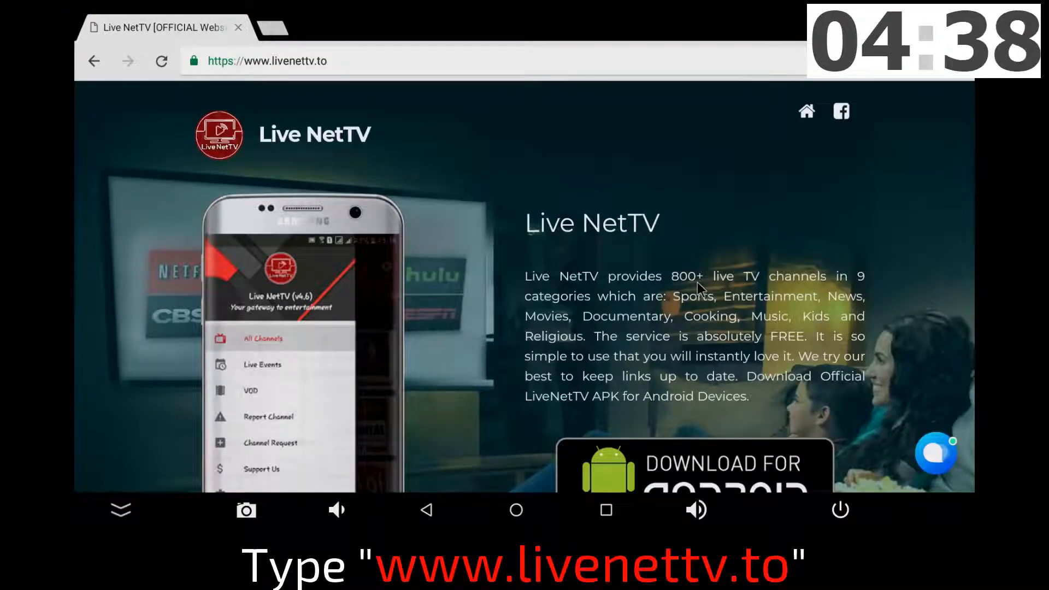
mouse_move(526, 306)
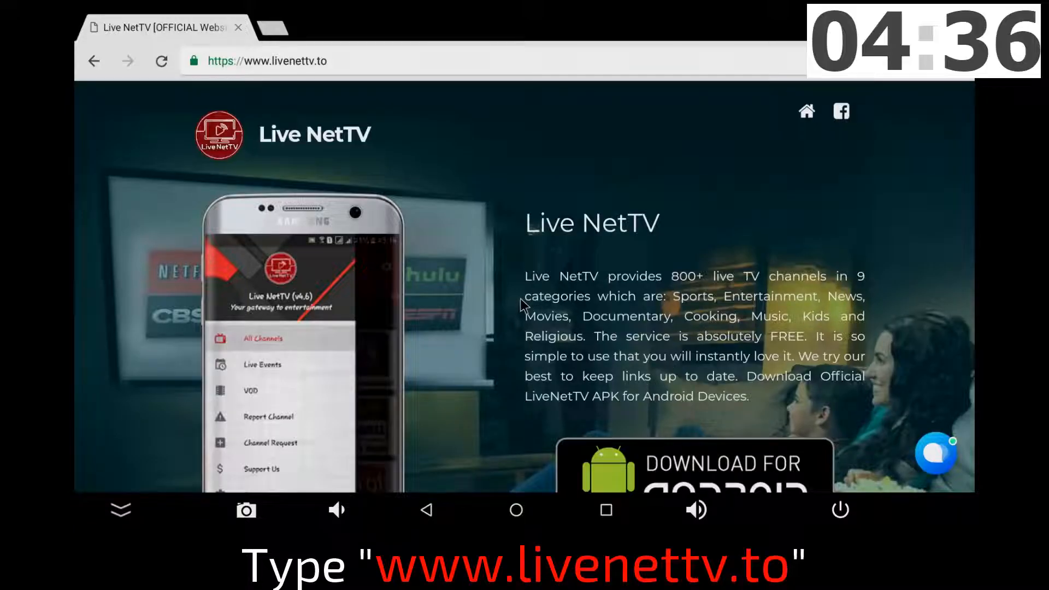
mouse_move(579, 337)
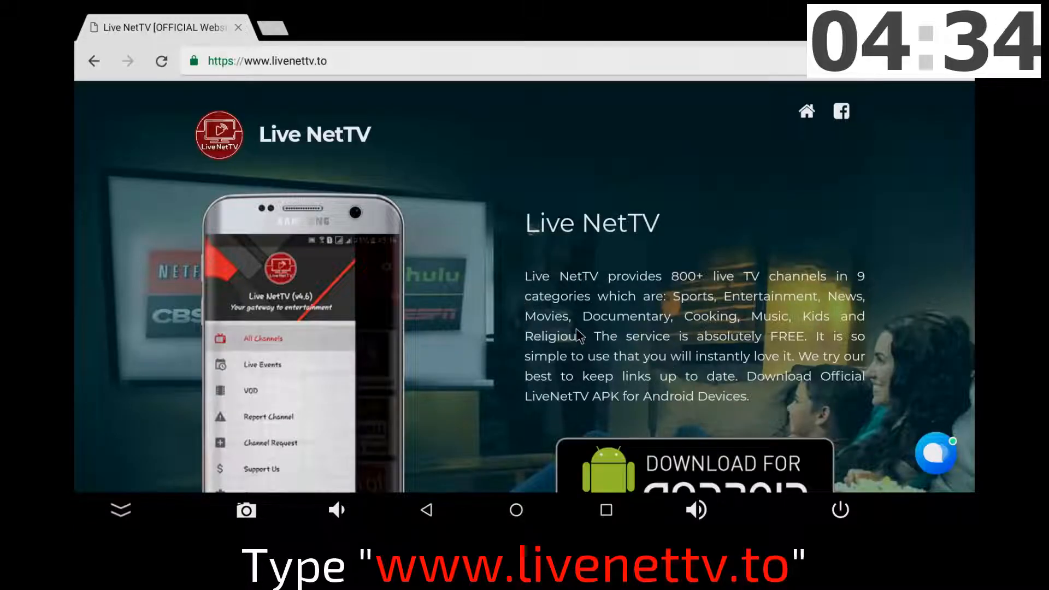
scroll("down", 3)
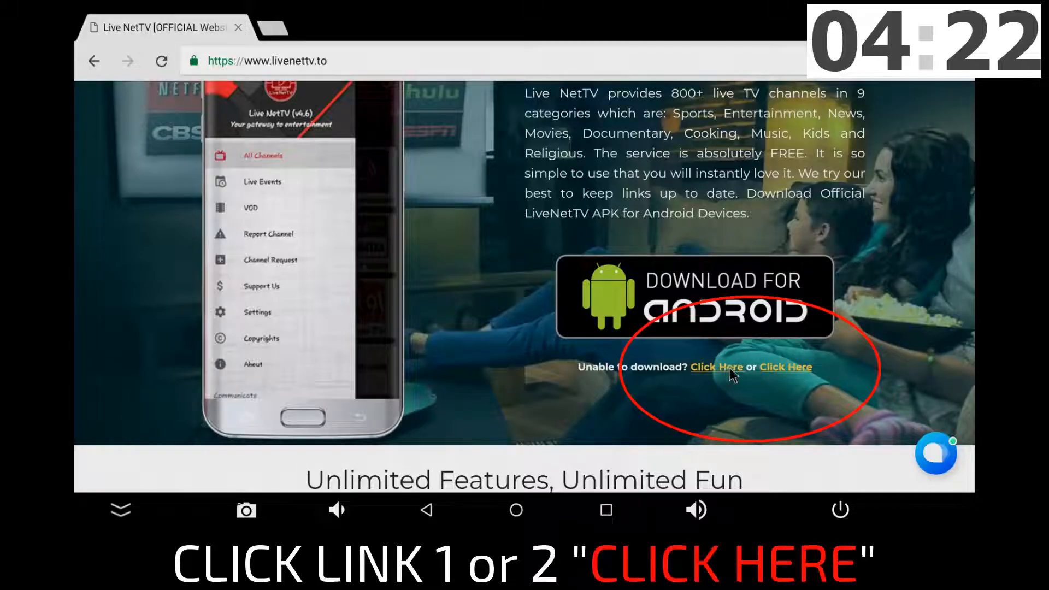
Download LiveNetTV_4.6_Updated.apk again via the 'Click Here' link and confirm the prompt.
left_click(716, 367)
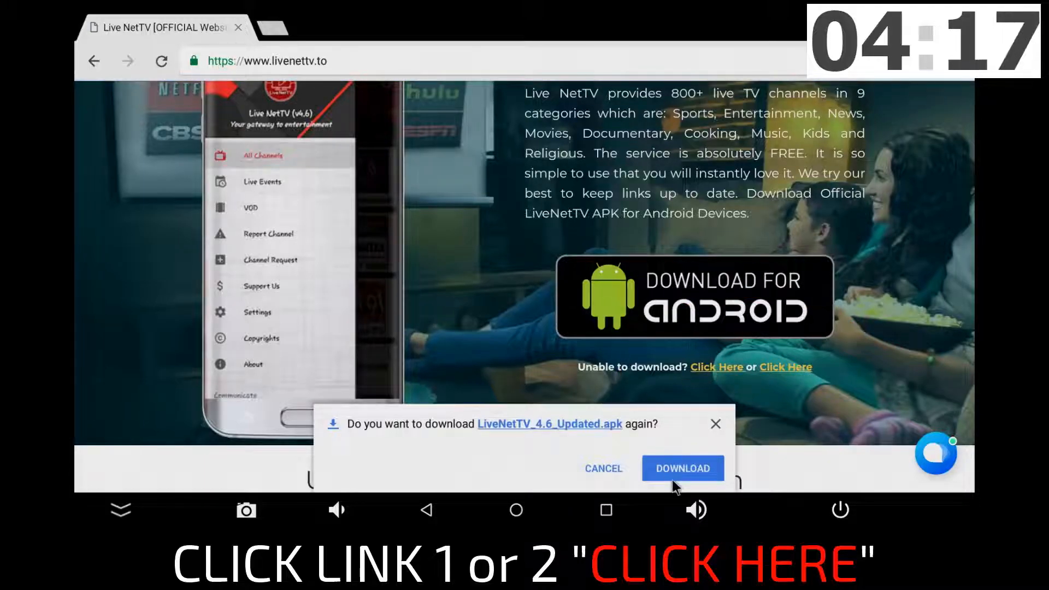
mouse_move(595, 434)
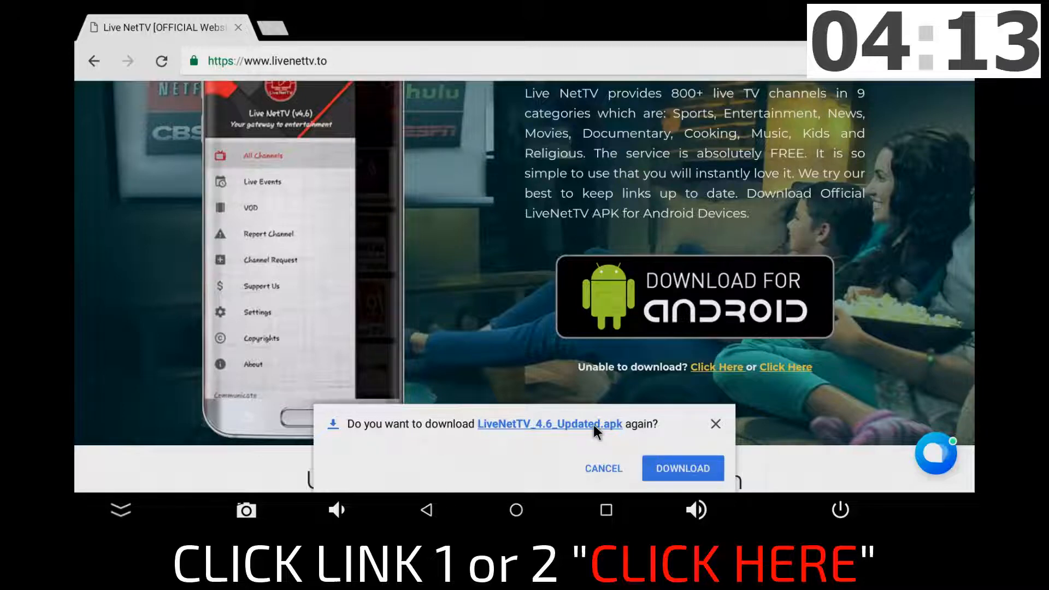
mouse_move(594, 447)
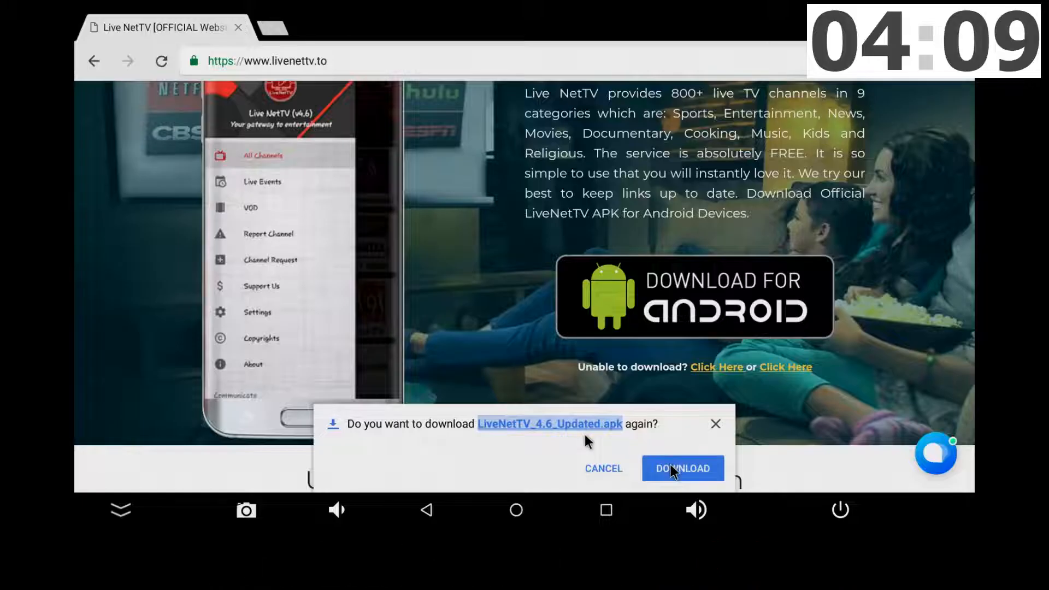
left_click(682, 467)
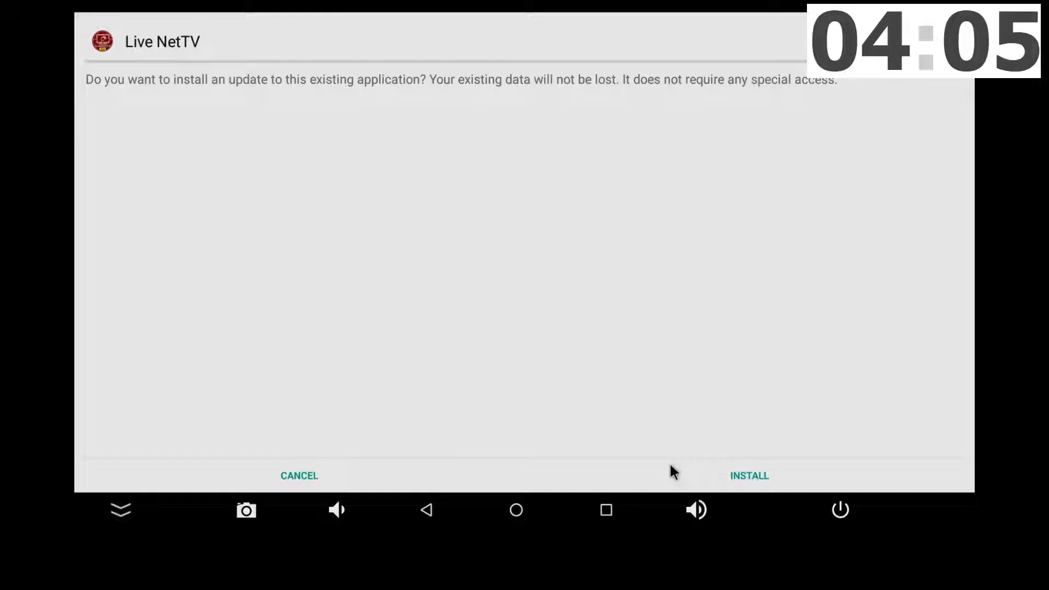
mouse_move(735, 482)
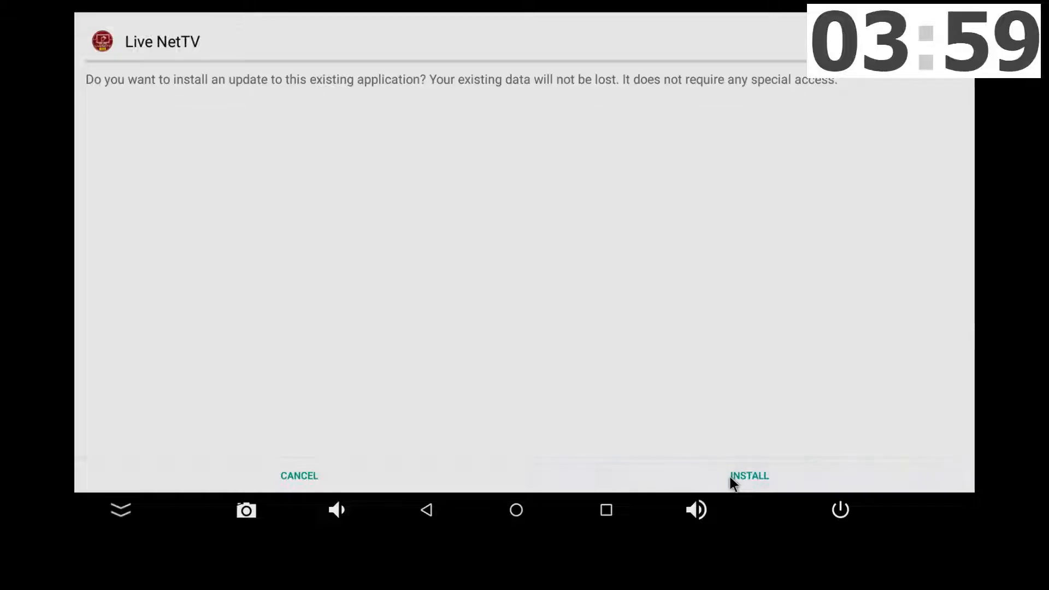
Install the Live NetTV 4.6 update over the existing app.
left_click(749, 475)
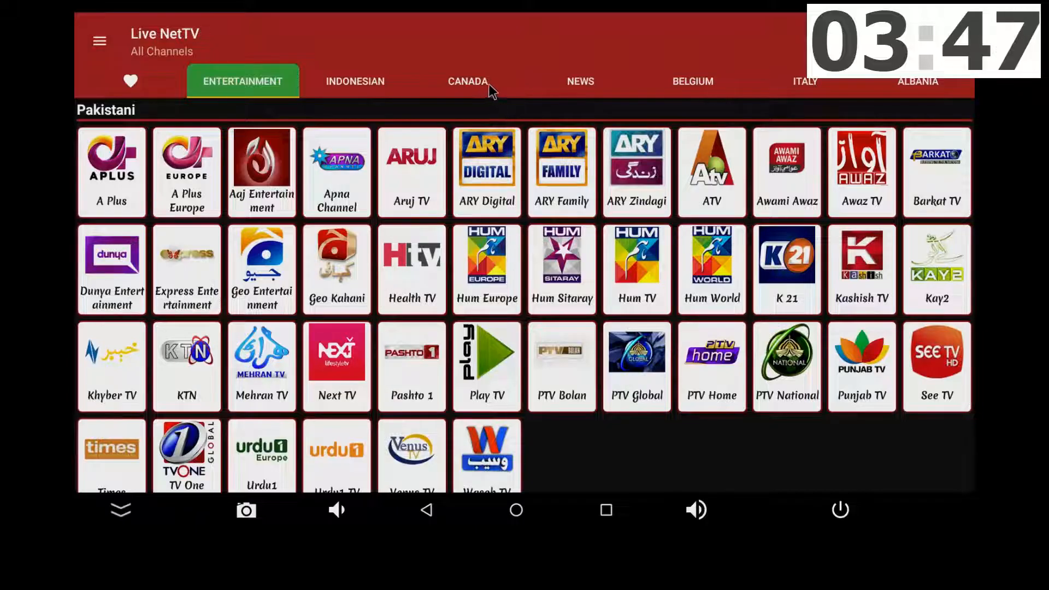
scroll("right", 3)
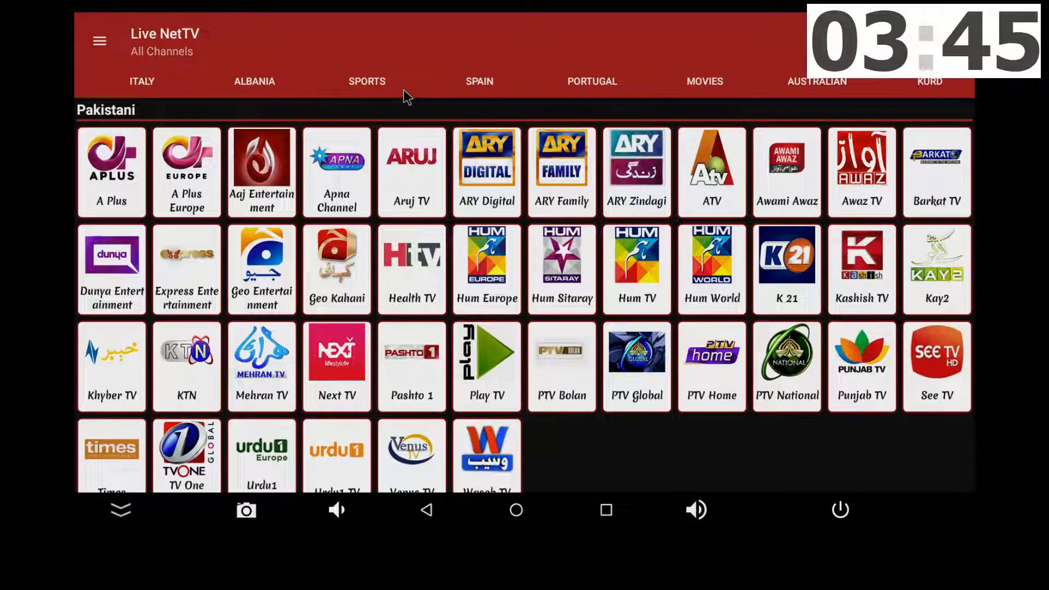
scroll("right", 3)
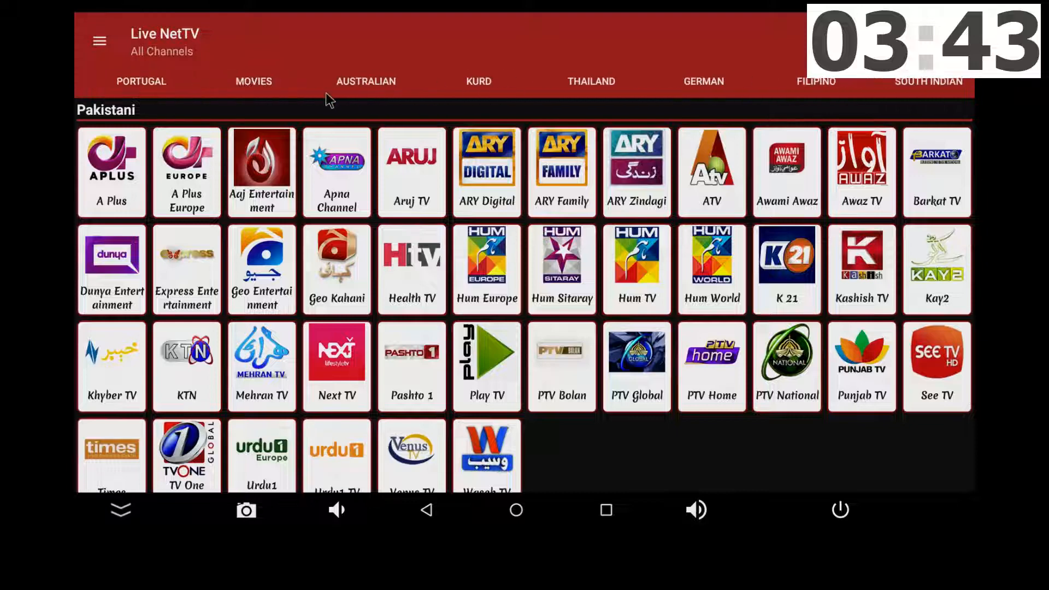
scroll("right", 3)
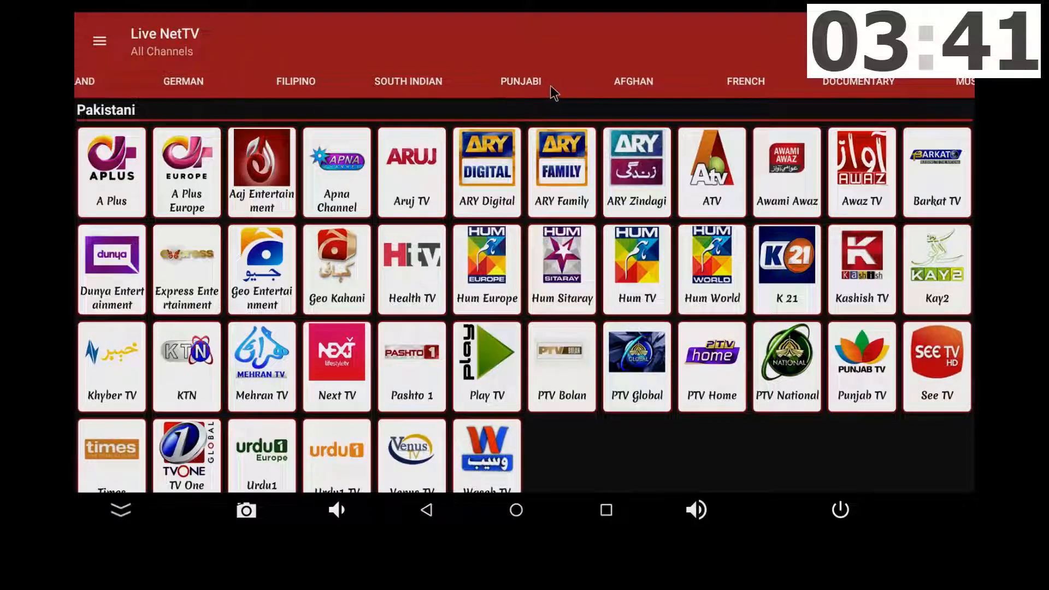
scroll("right", 3)
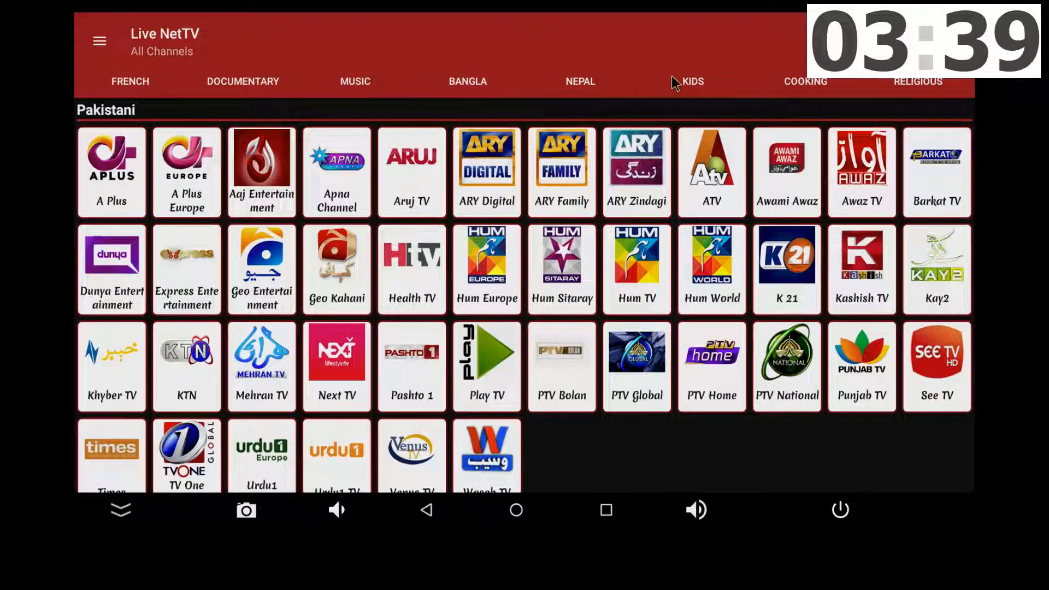
scroll("left", 3)
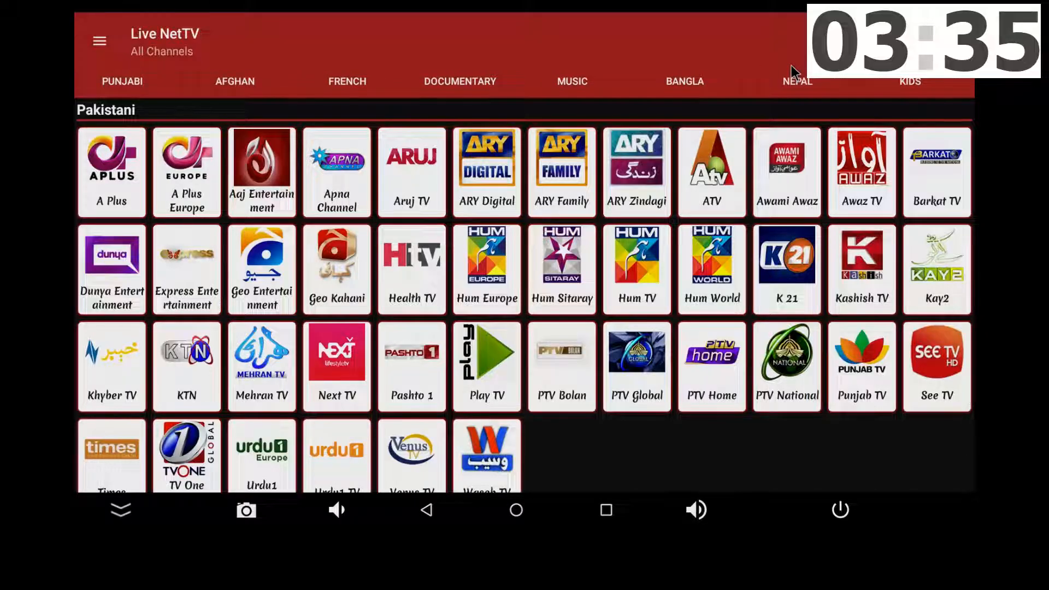
mouse_move(79, 25)
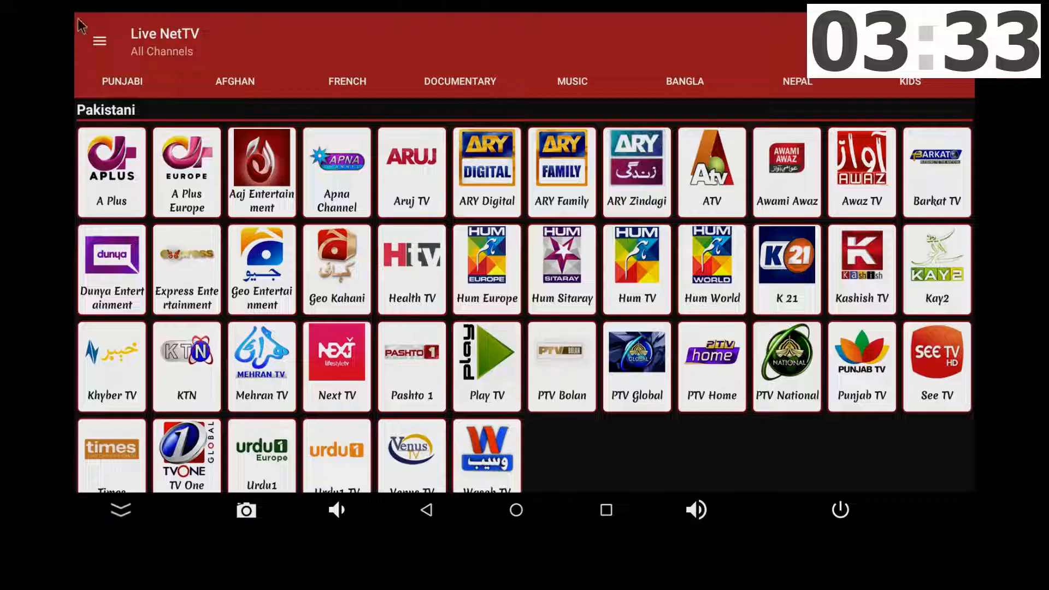
Show the Live NetTV navigation drawer with Live Channels, VOD, Live Events and Settings.
left_click(99, 41)
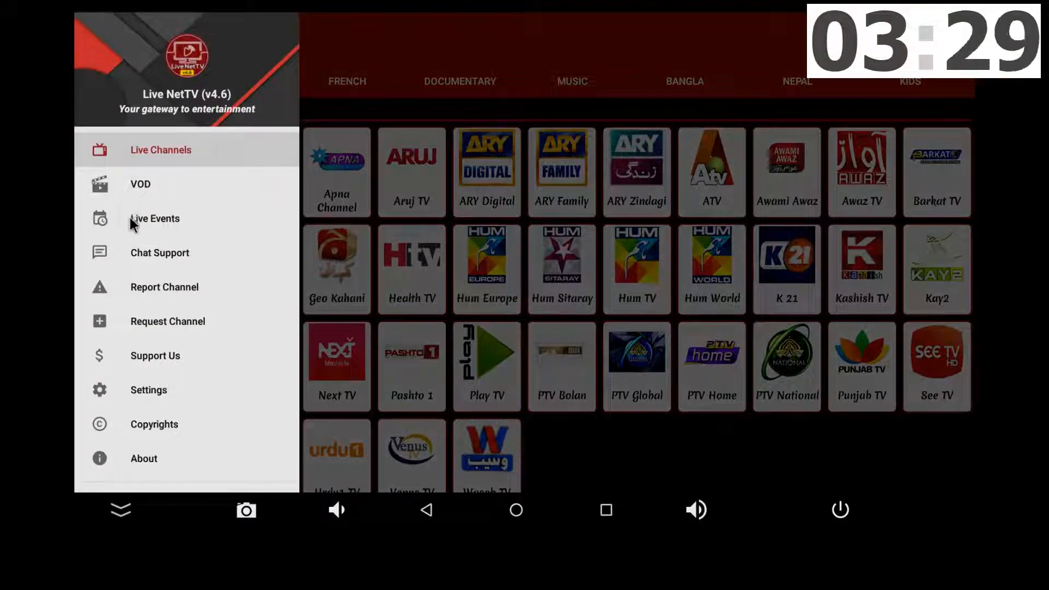
mouse_move(136, 432)
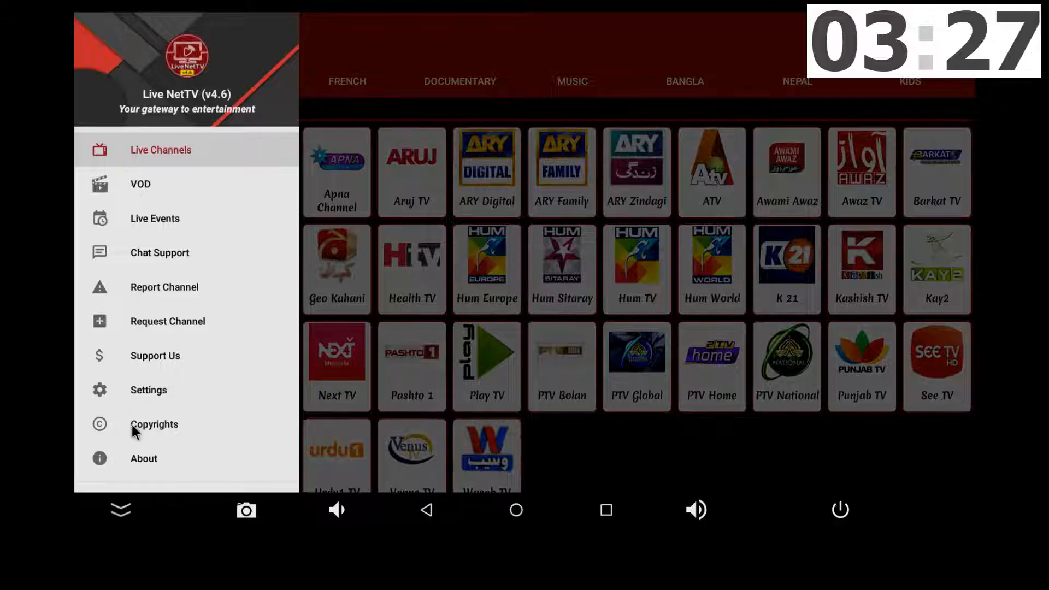